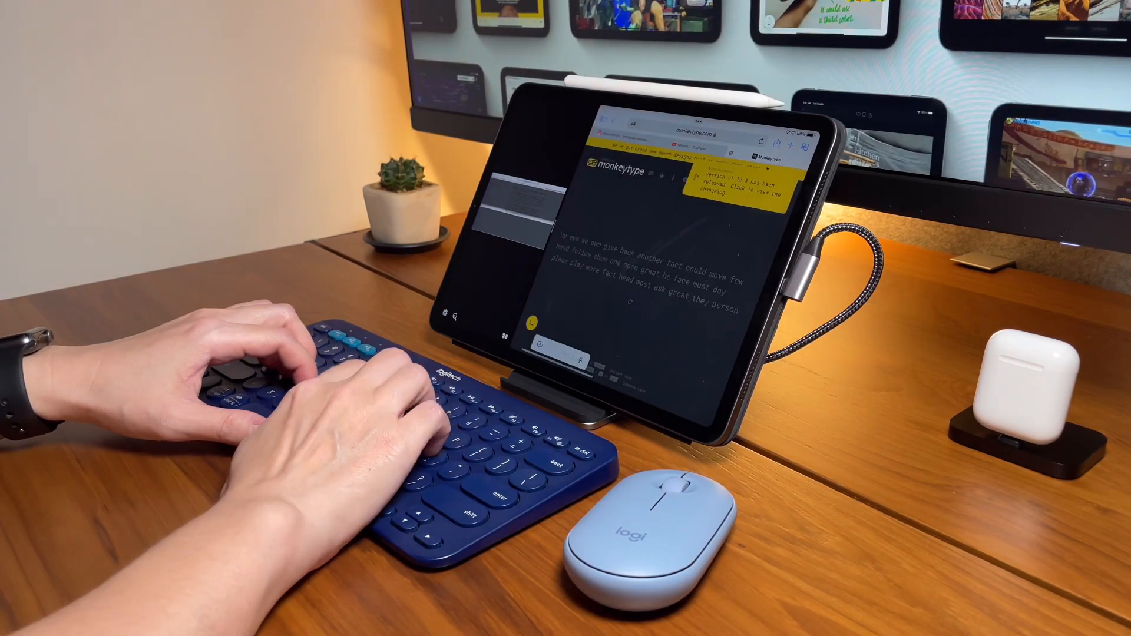
Enter the passage words 'up eye we own give back another hand end' in the Monkeytype test.
type("up eye we own give back")
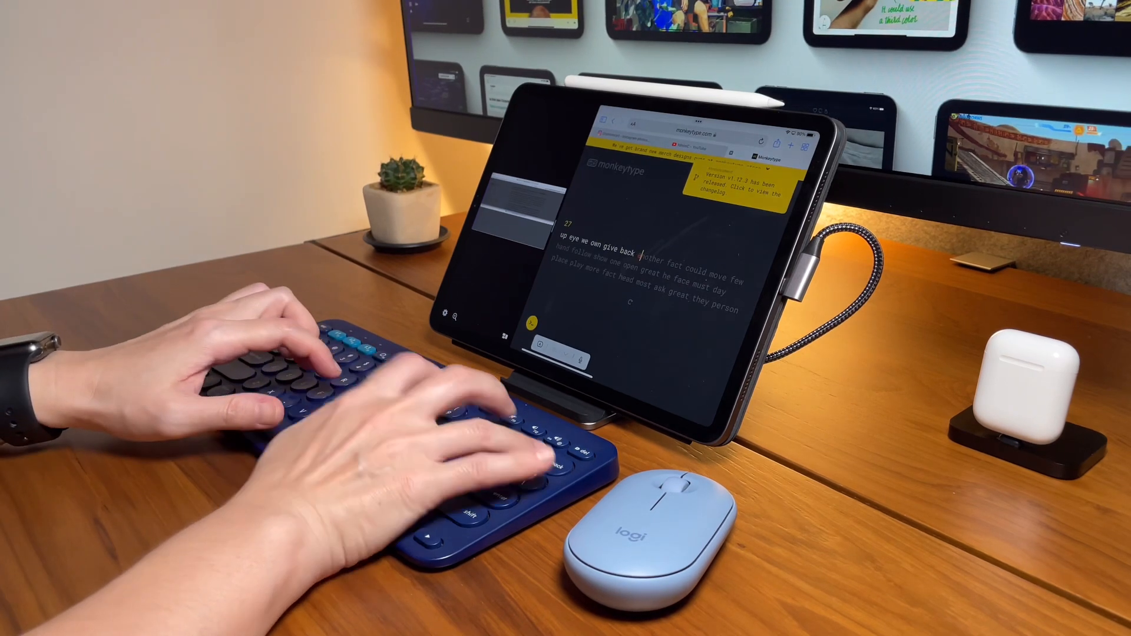
type("another fact cou")
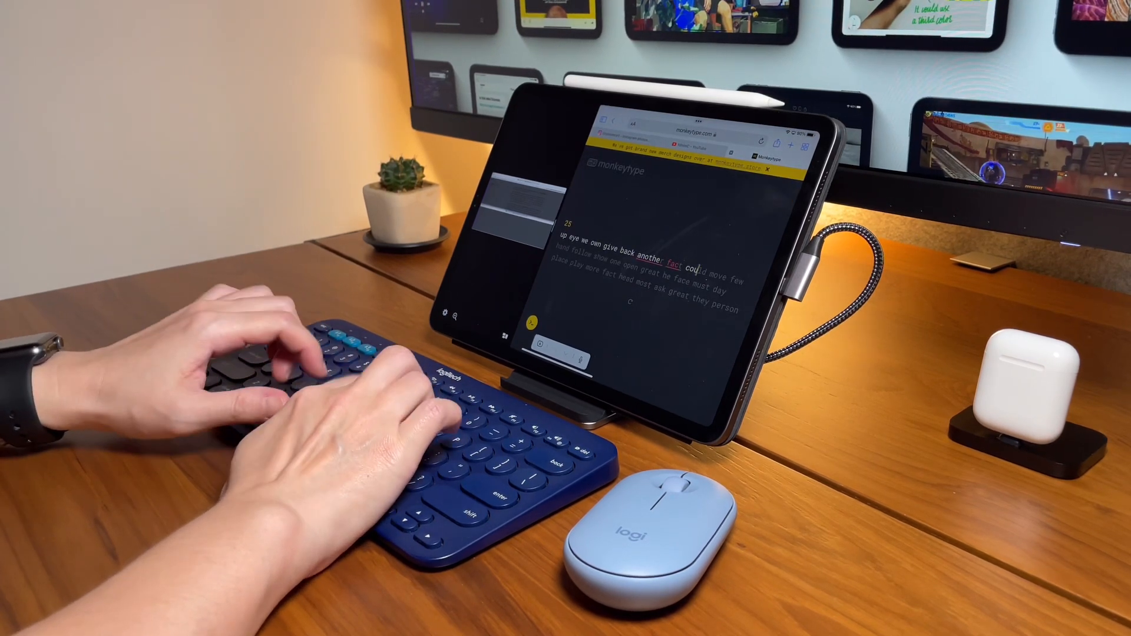
type("hand")
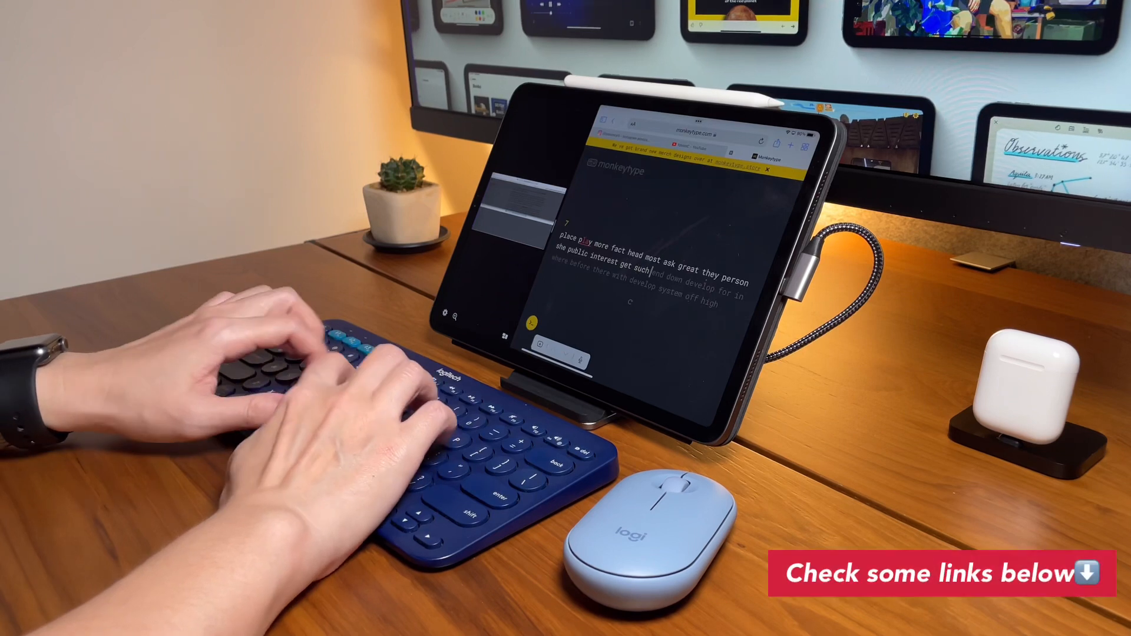
type("end")
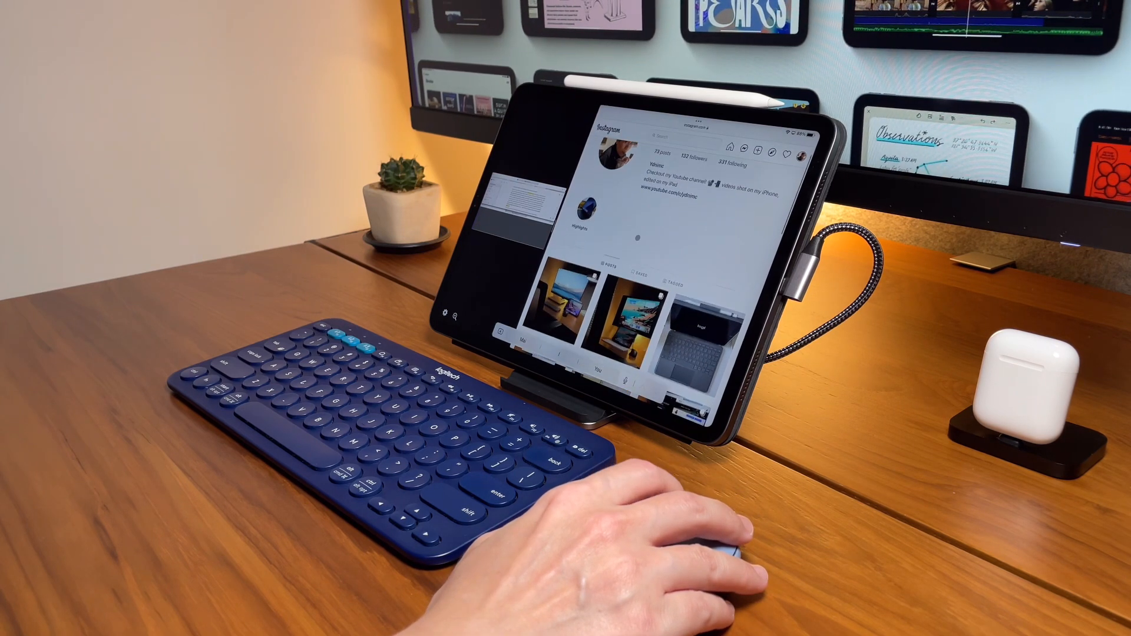
scroll("down", 3)
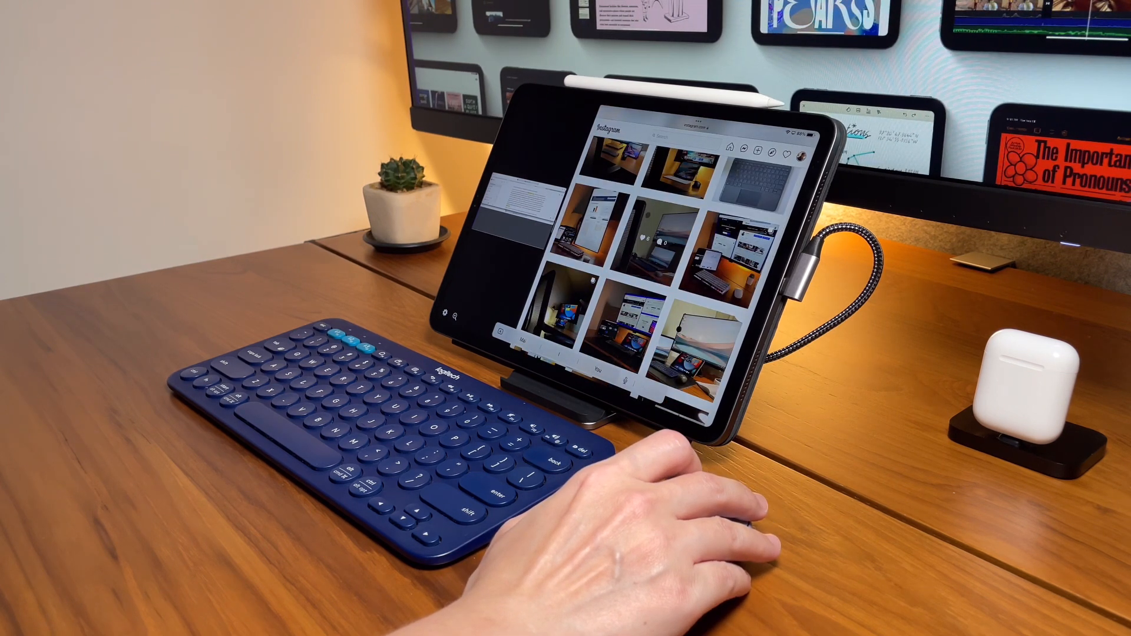
scroll("down", 3)
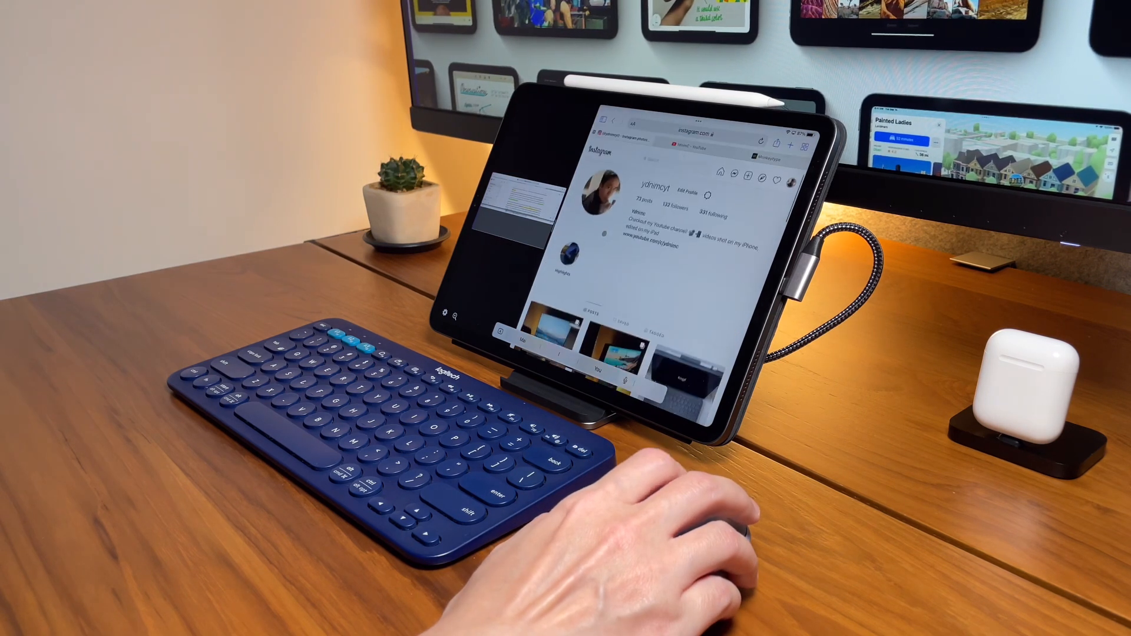
scroll("down", 3)
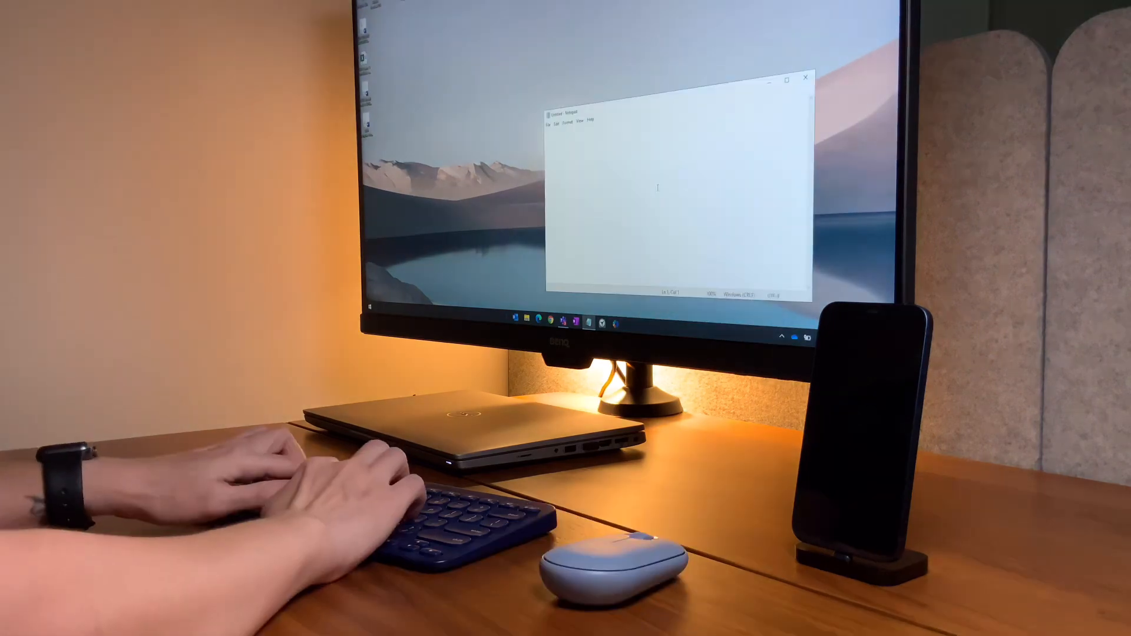
Write the quick brown fox sentence and 'typing on my Windows laptop and using the mouse too!'.
type("the quick brown fox ju")
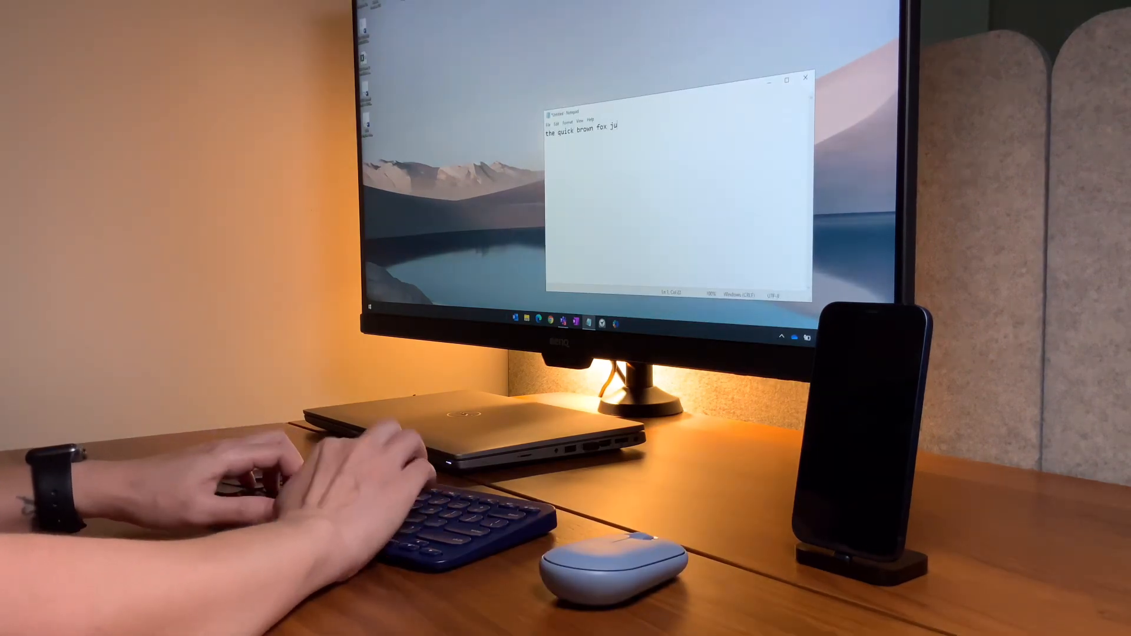
type("mps over the lazy dog!")
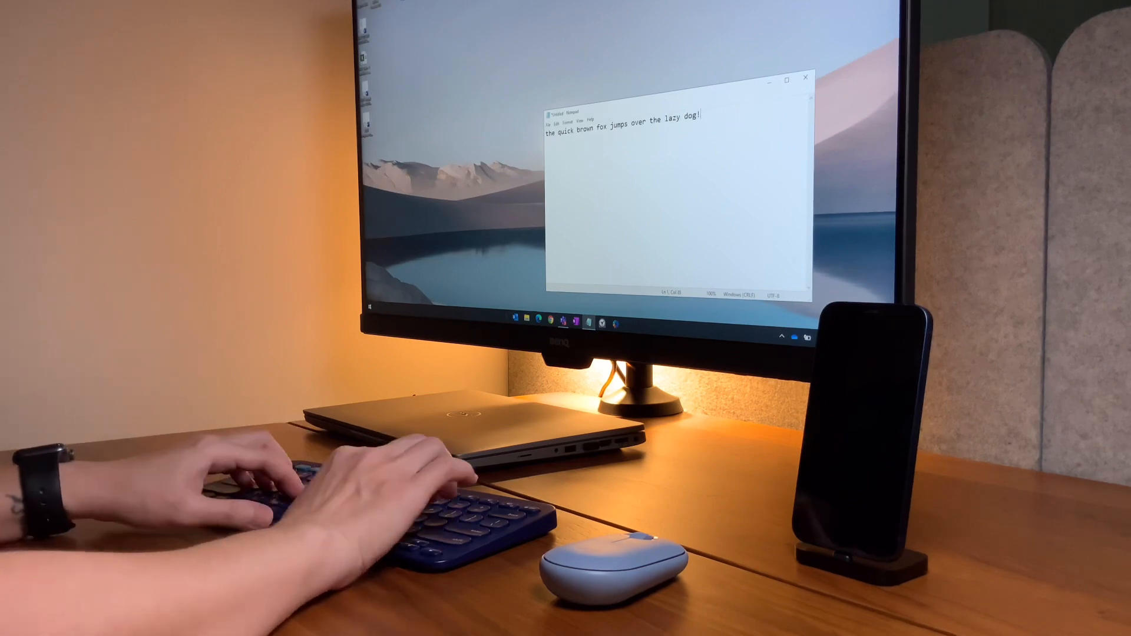
type("typing on my Windows laptop")
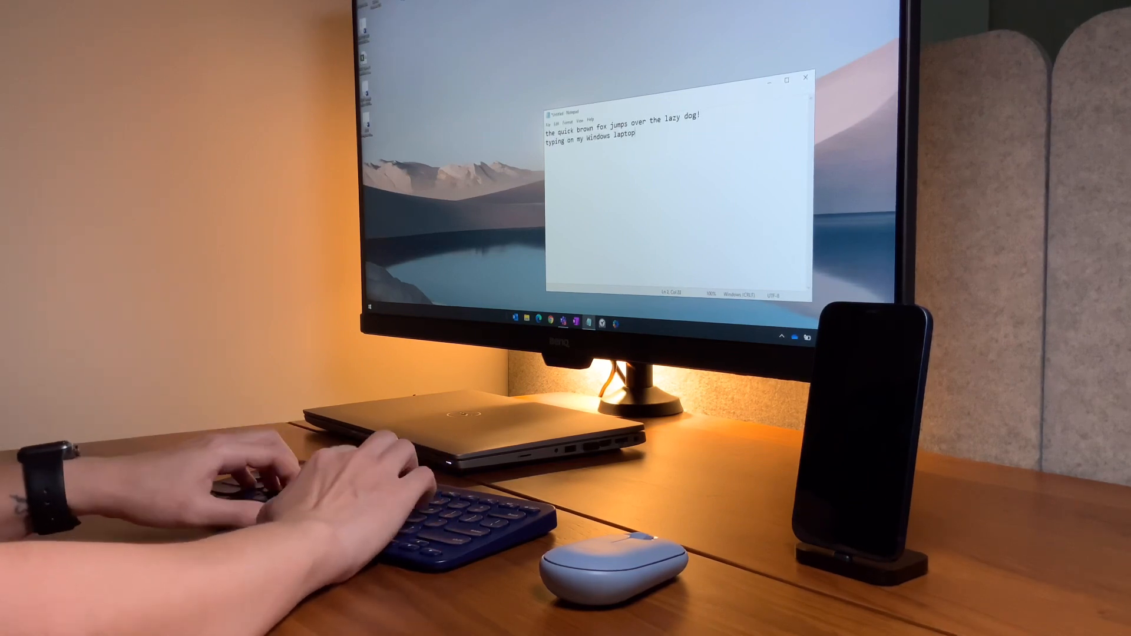
type("and using the mous")
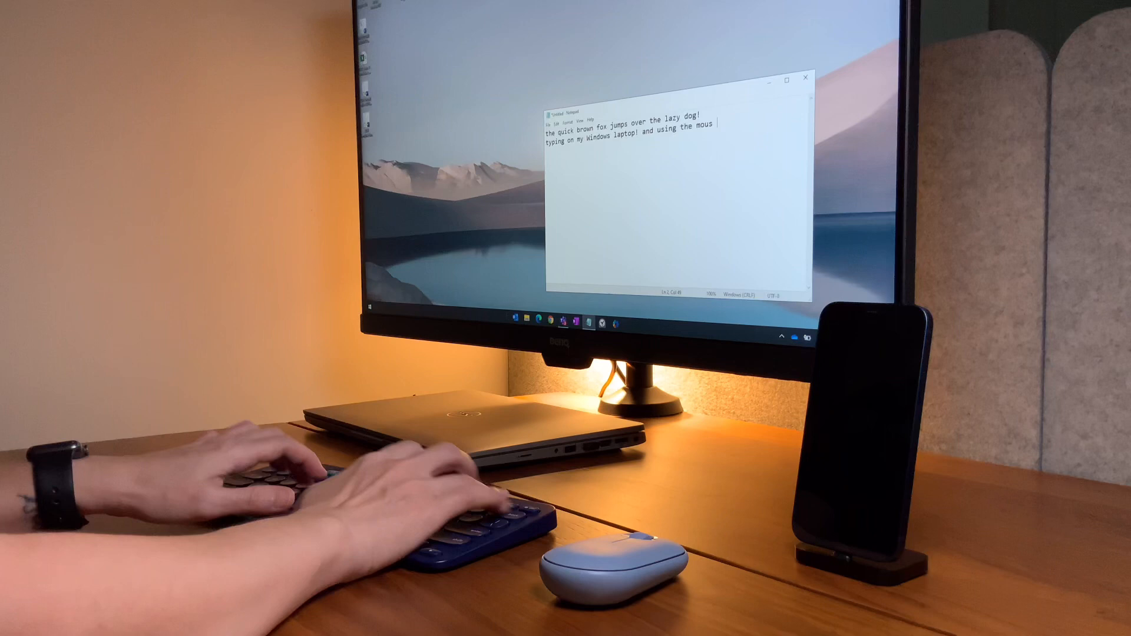
type("too!")
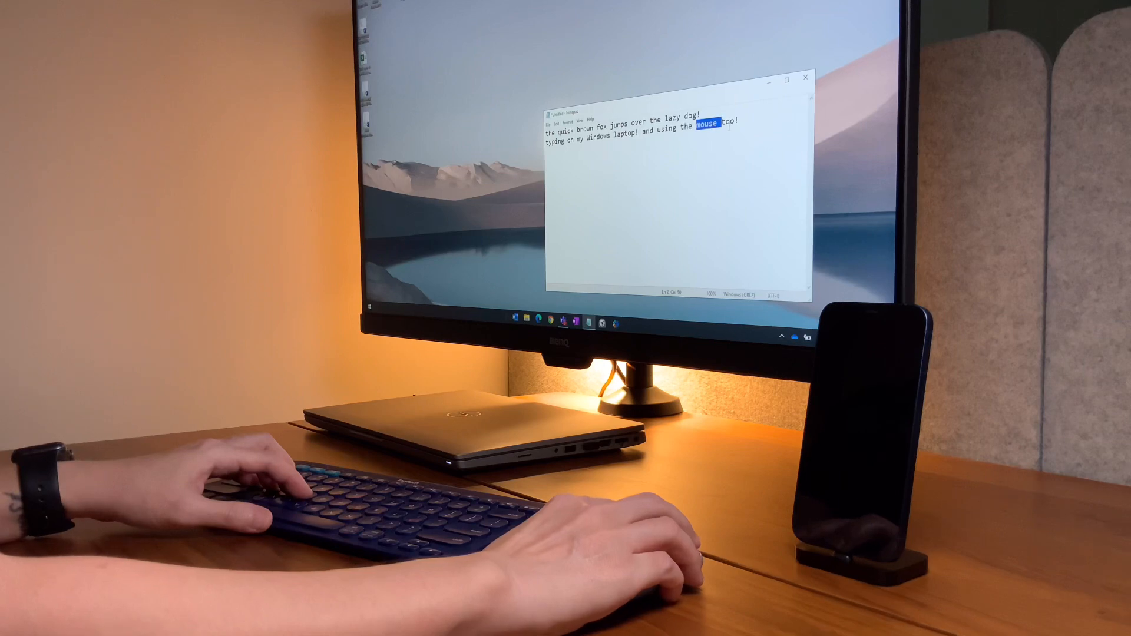
Add a third Notepad line reading 'now i will switch to my iphone!'.
type("now i will")
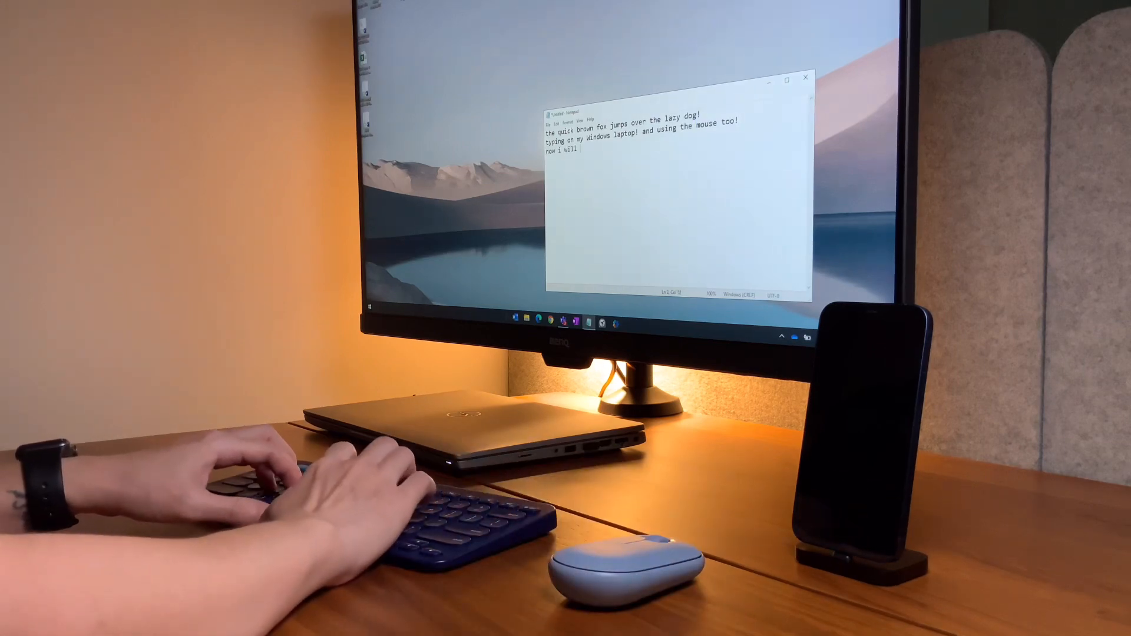
type("switch to m")
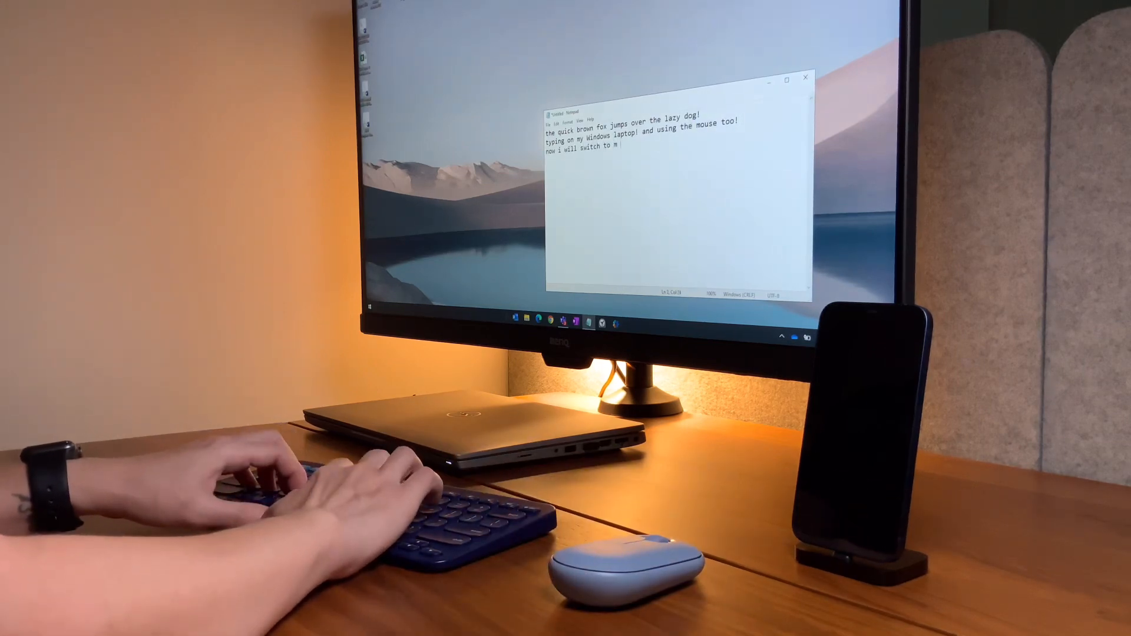
type("y iph")
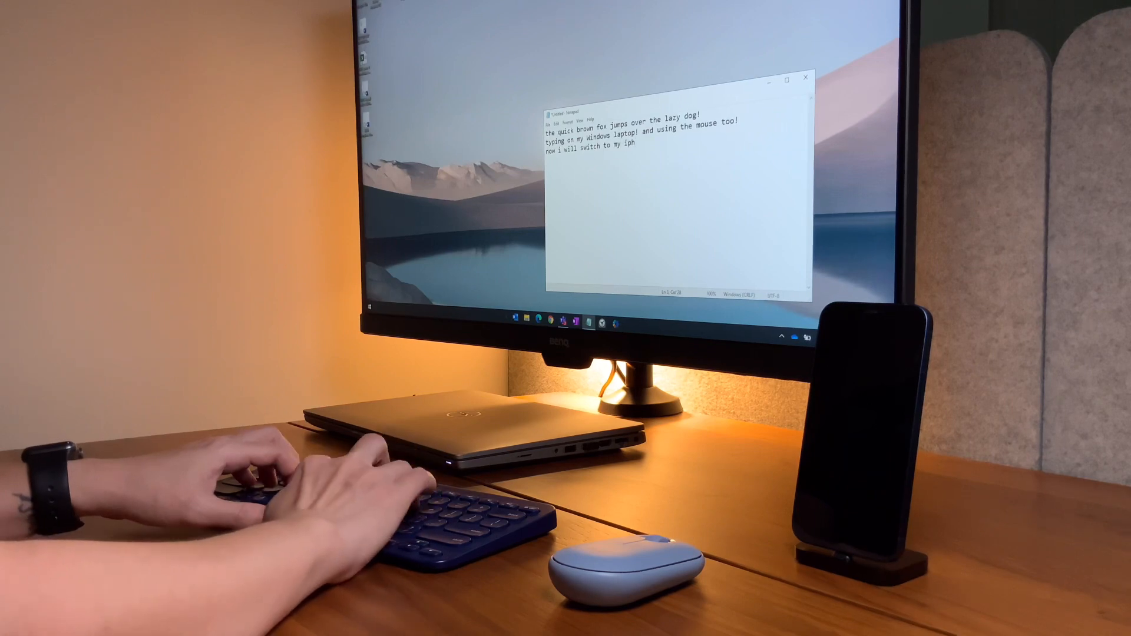
type("one!")
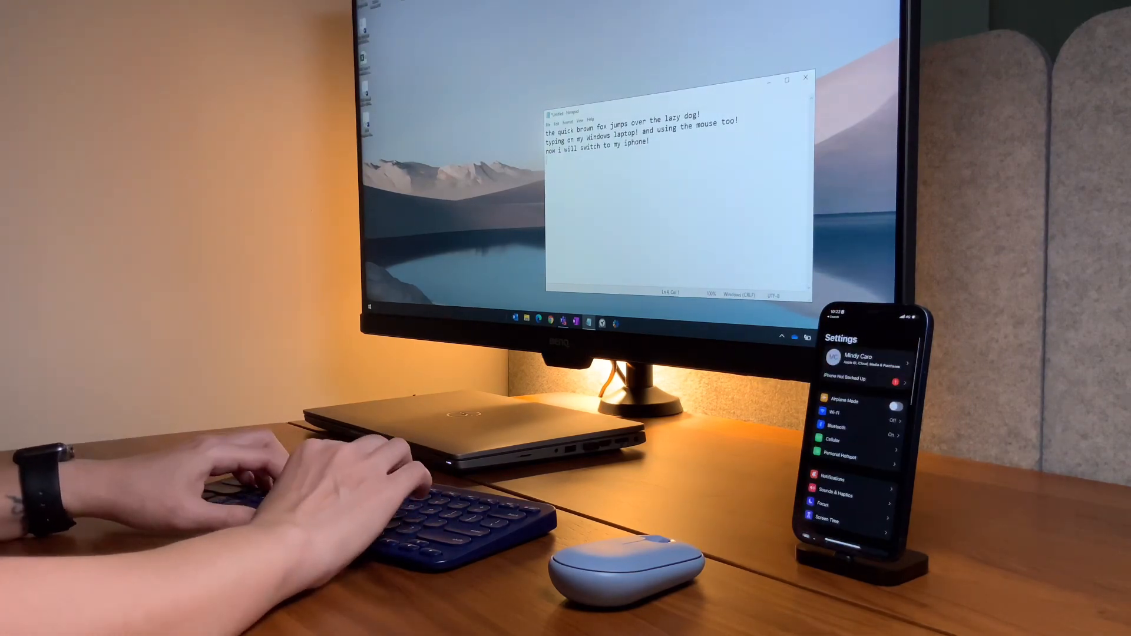
Confirm the Logitech Pebble in Bluetooth and reach its Customize Additional Buttons page under AssistiveTouch.
left_click(860, 427)
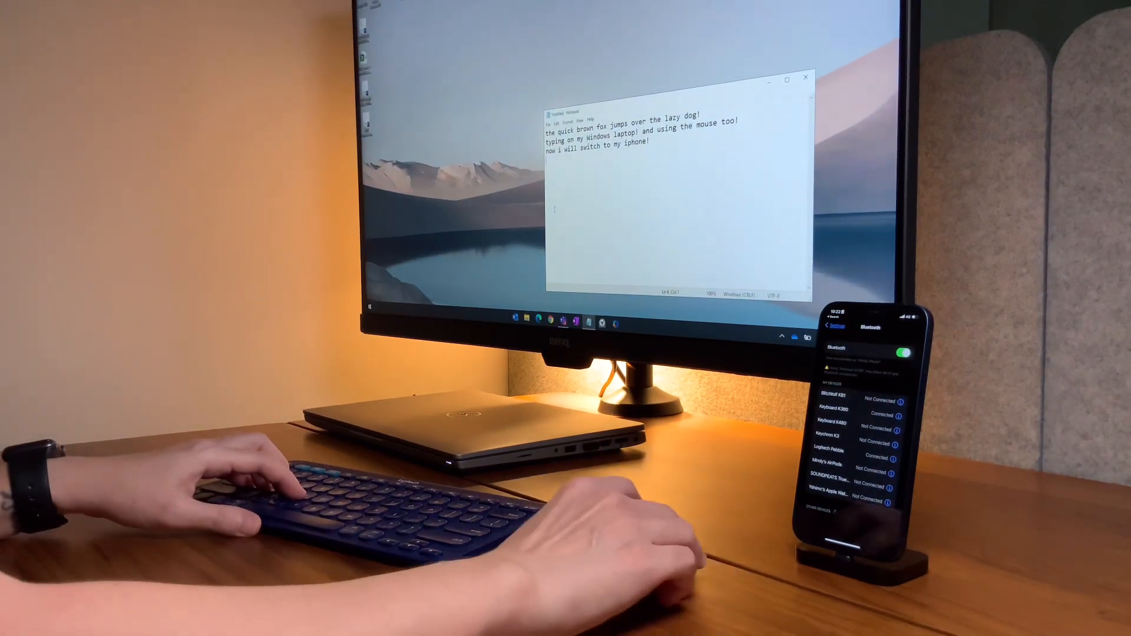
left_click(819, 326)
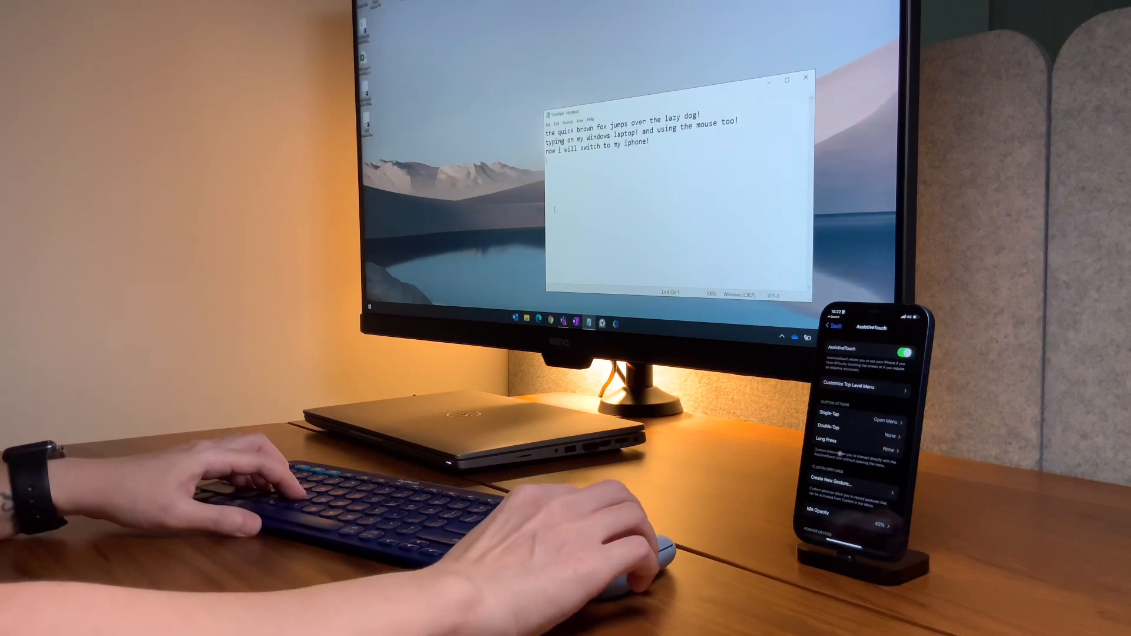
left_click(821, 327)
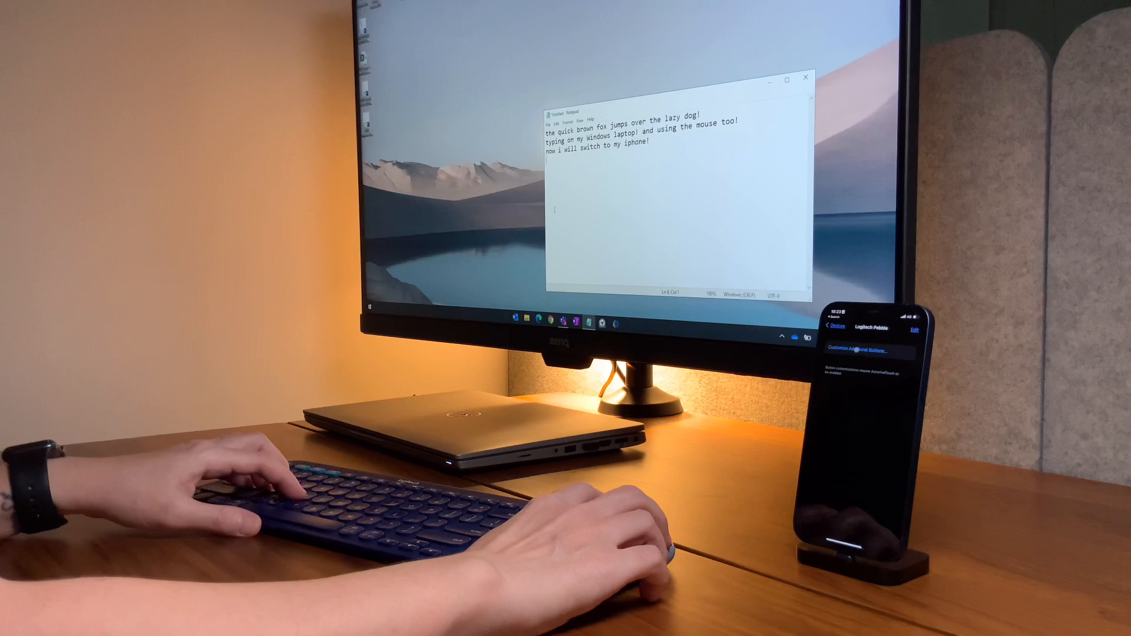
left_click(835, 330)
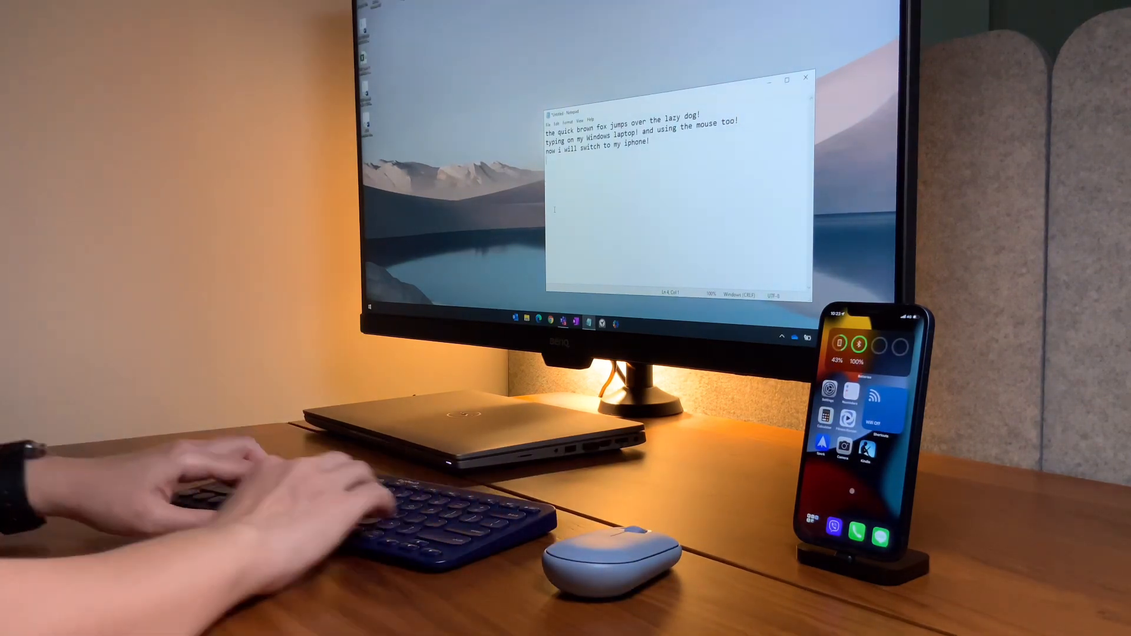
Add a 'back to Windows!' line in Notepad, correcting the mistyped 'bakc'.
type("bakc")
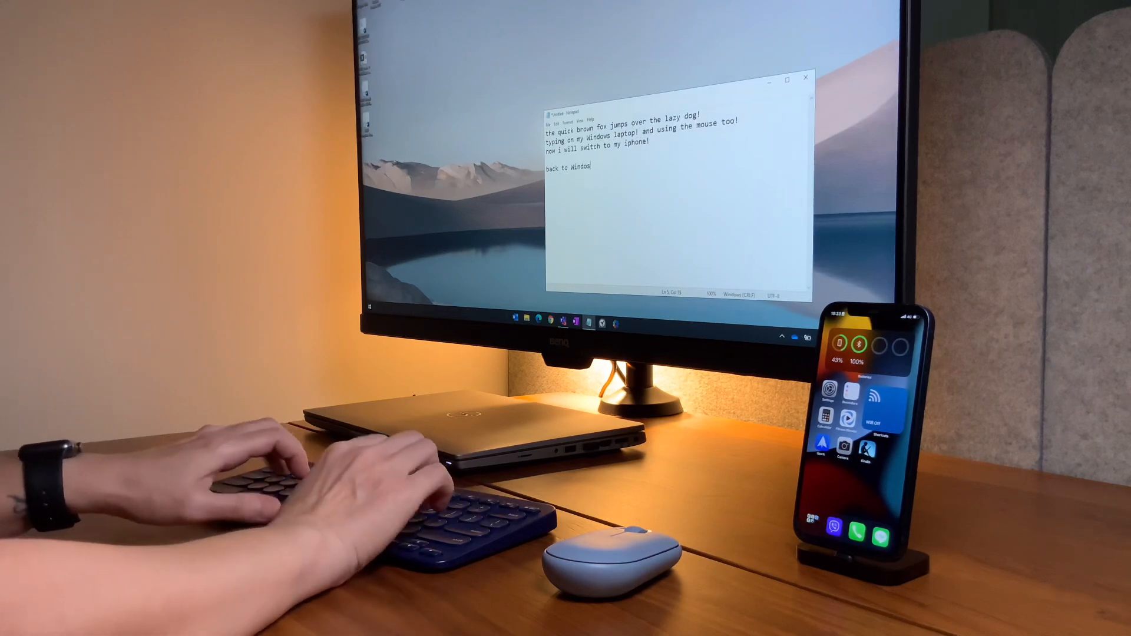
type("ws!")
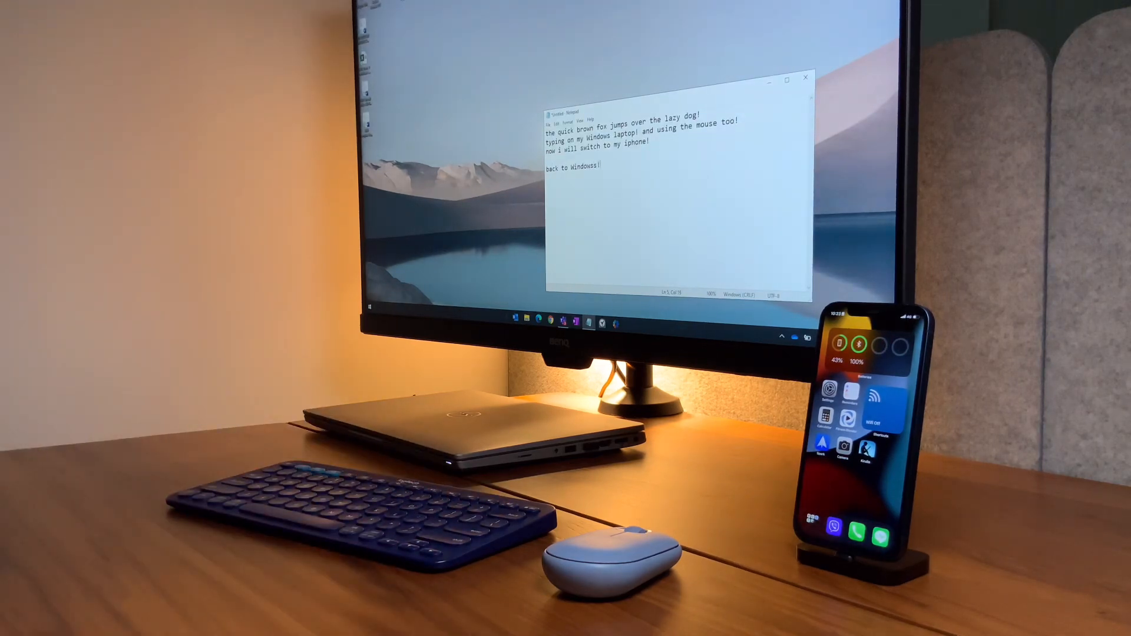
key("BackSpace")
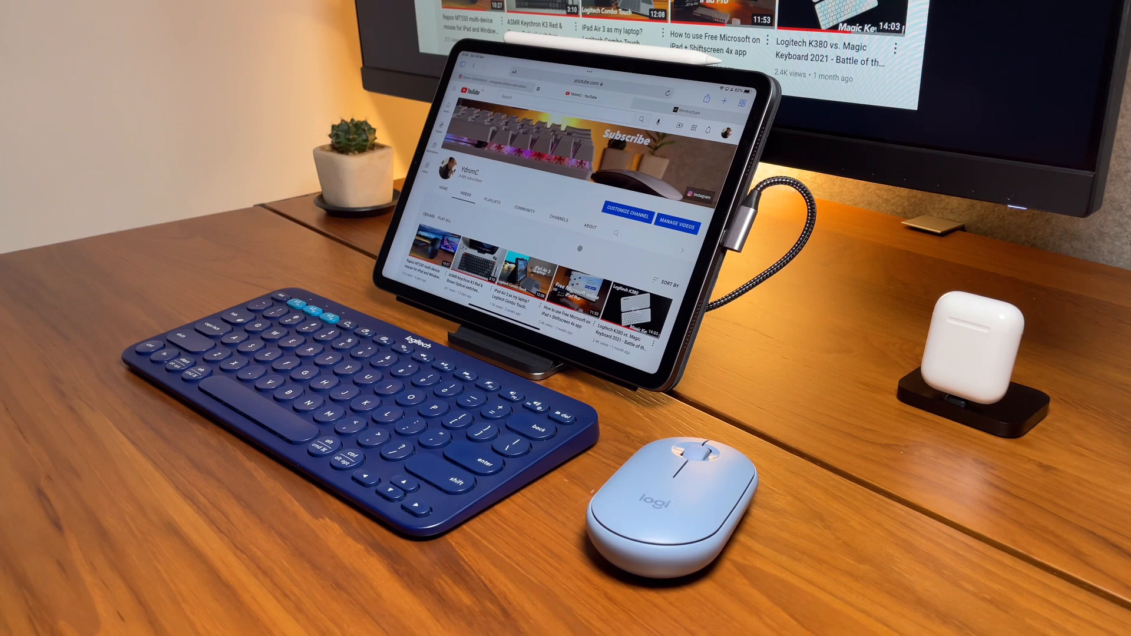
mouse_move(670, 469)
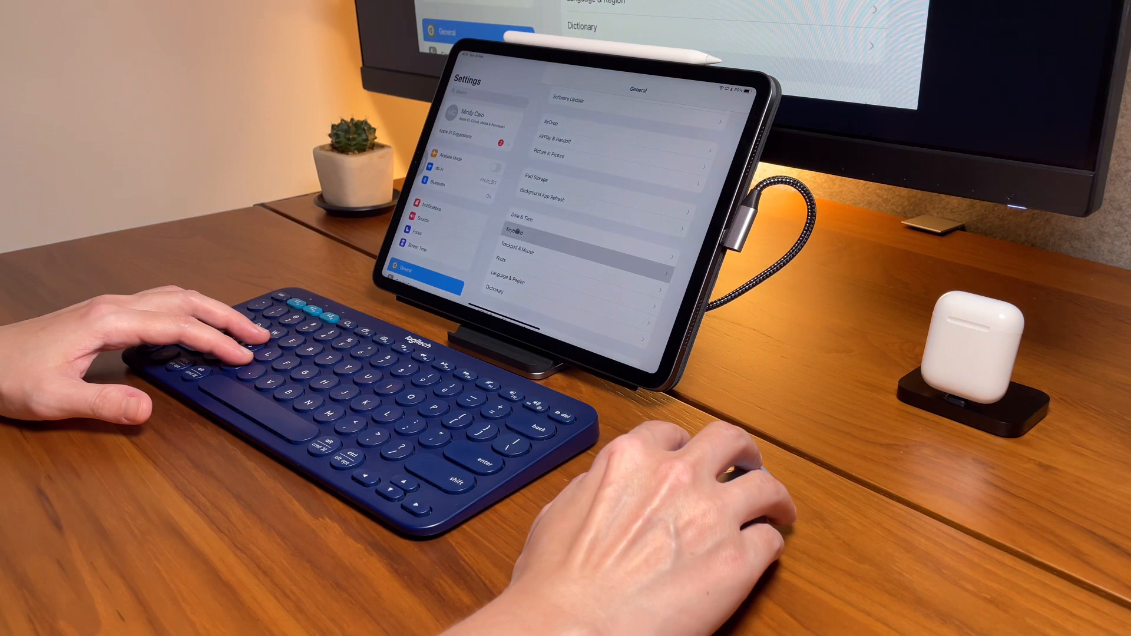
Reach the Caps Lock Key action choices under Keyboard > Hardware Keyboard > Modifier Keys.
left_click(520, 230)
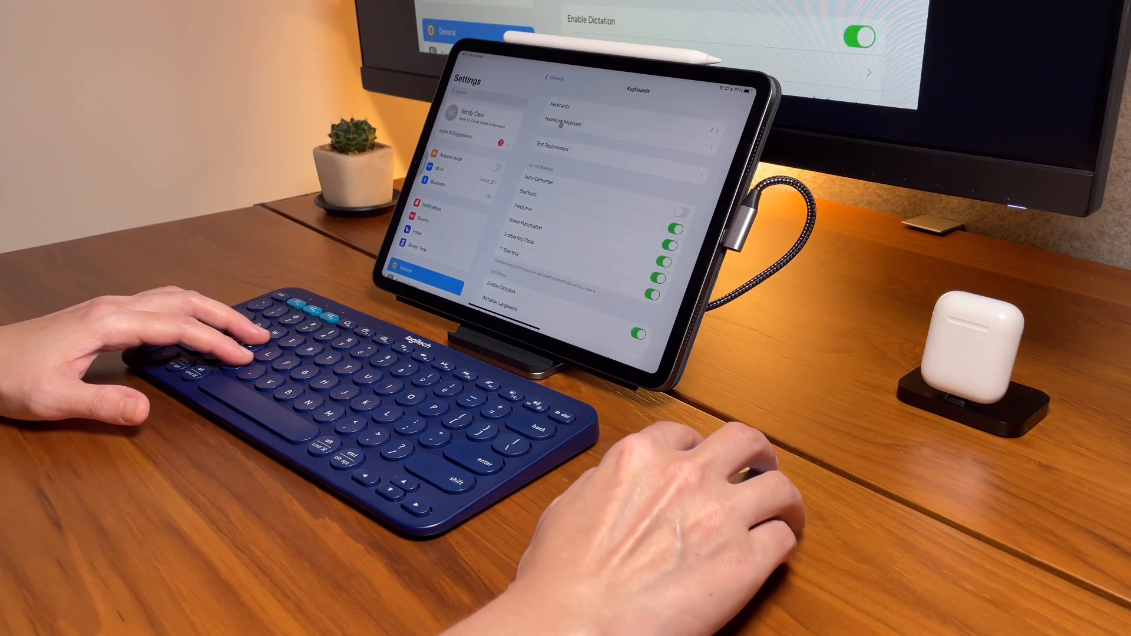
left_click(555, 119)
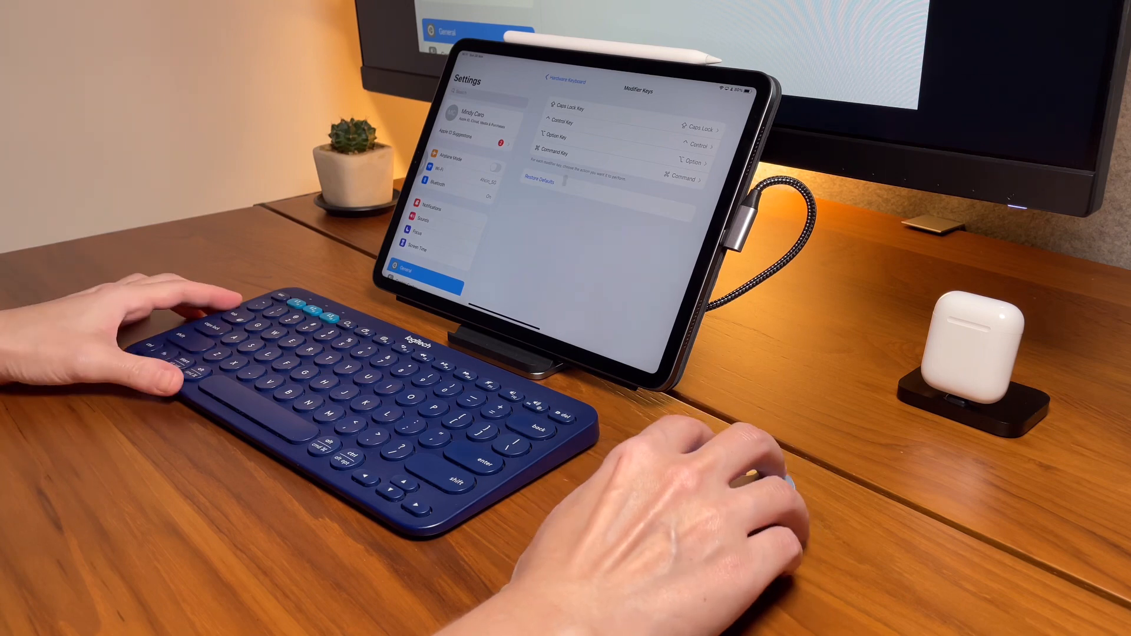
left_click(568, 109)
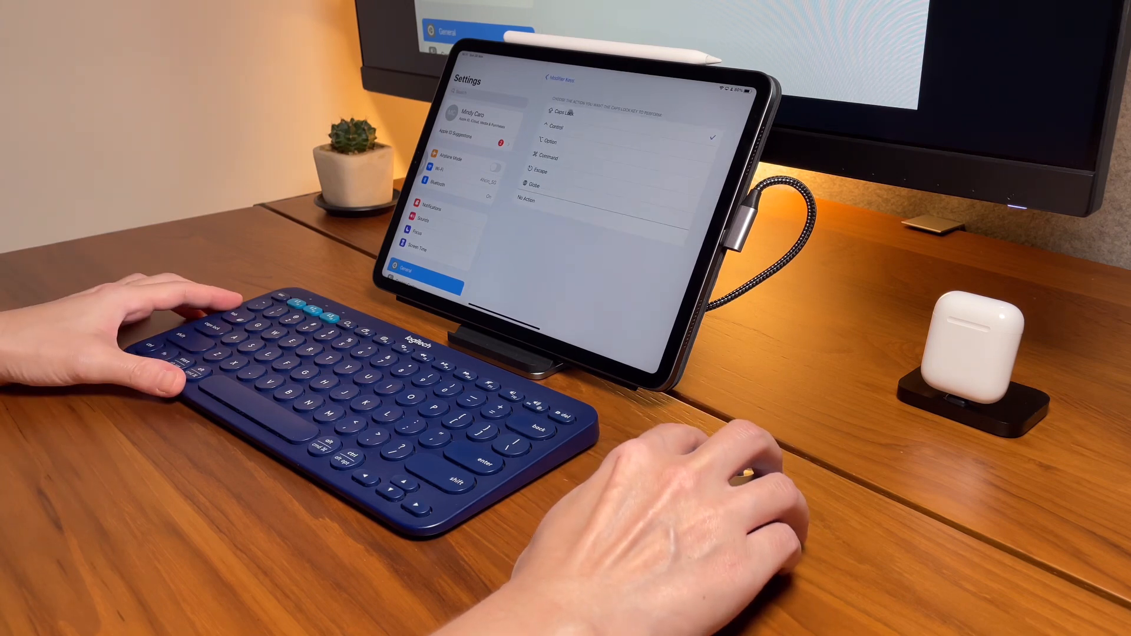